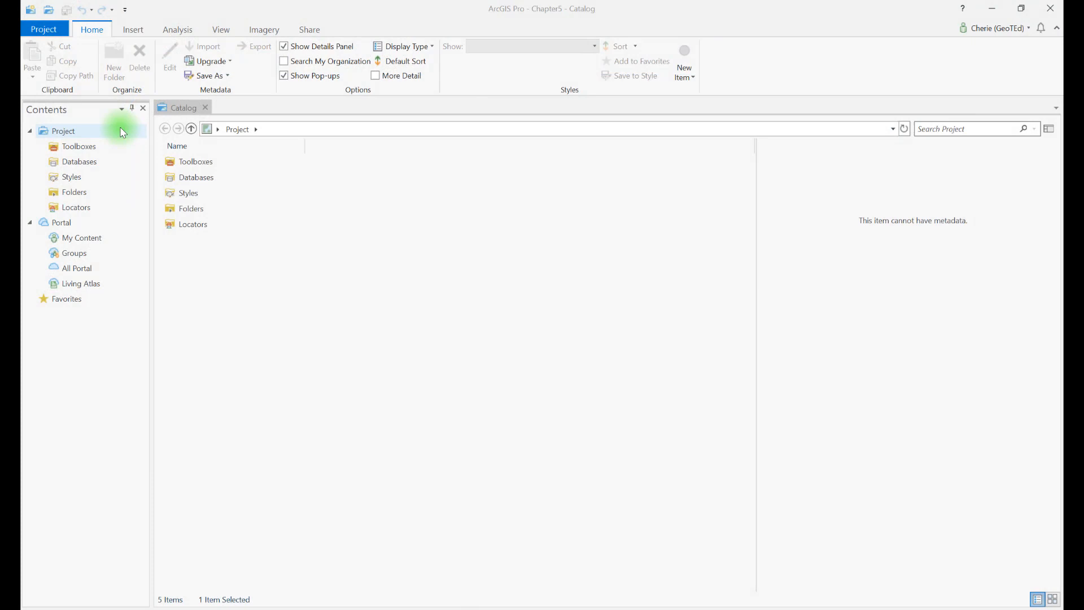
pyautogui.moveTo(131, 136)
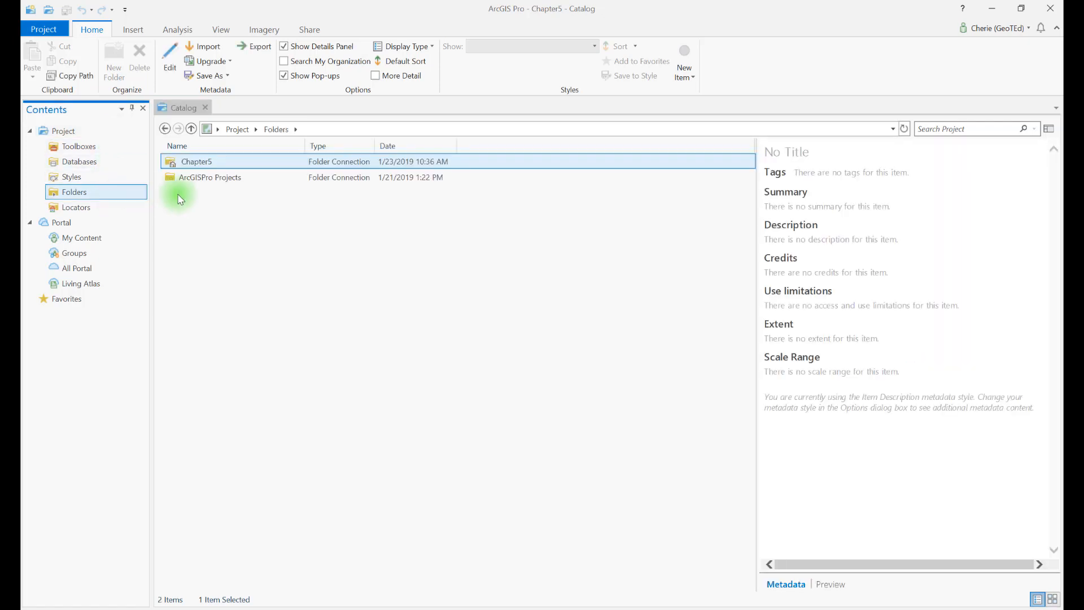
pyautogui.moveTo(298, 187)
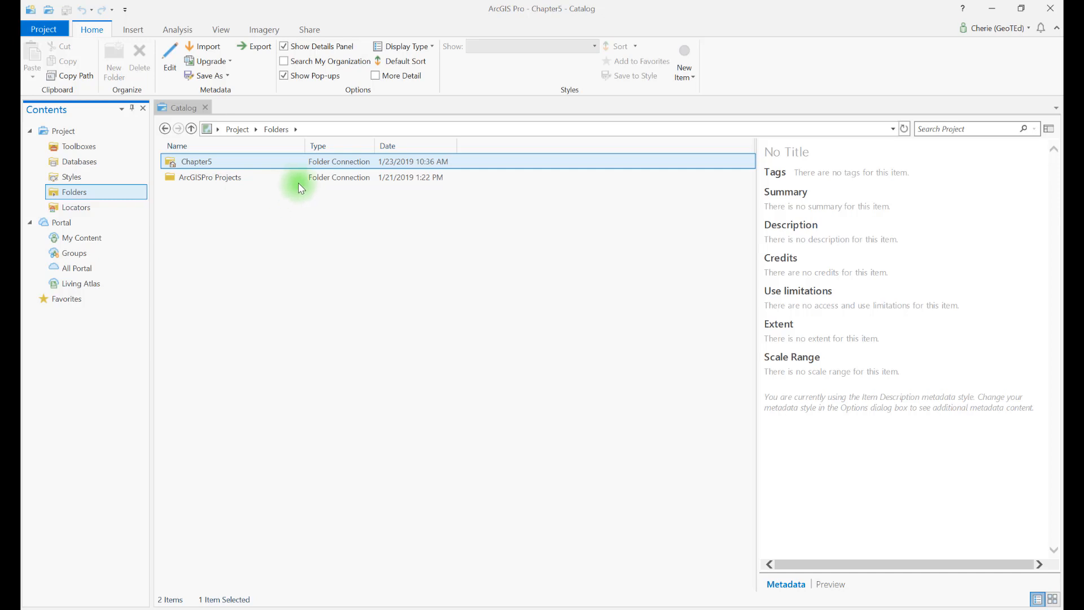
pyautogui.moveTo(294, 211)
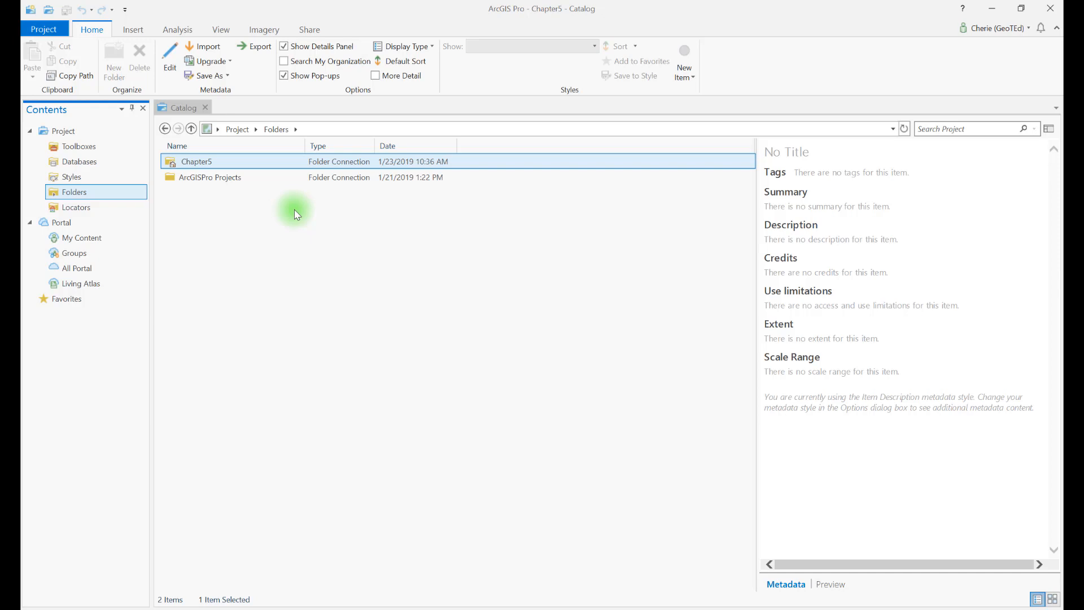
pyautogui.moveTo(283, 190)
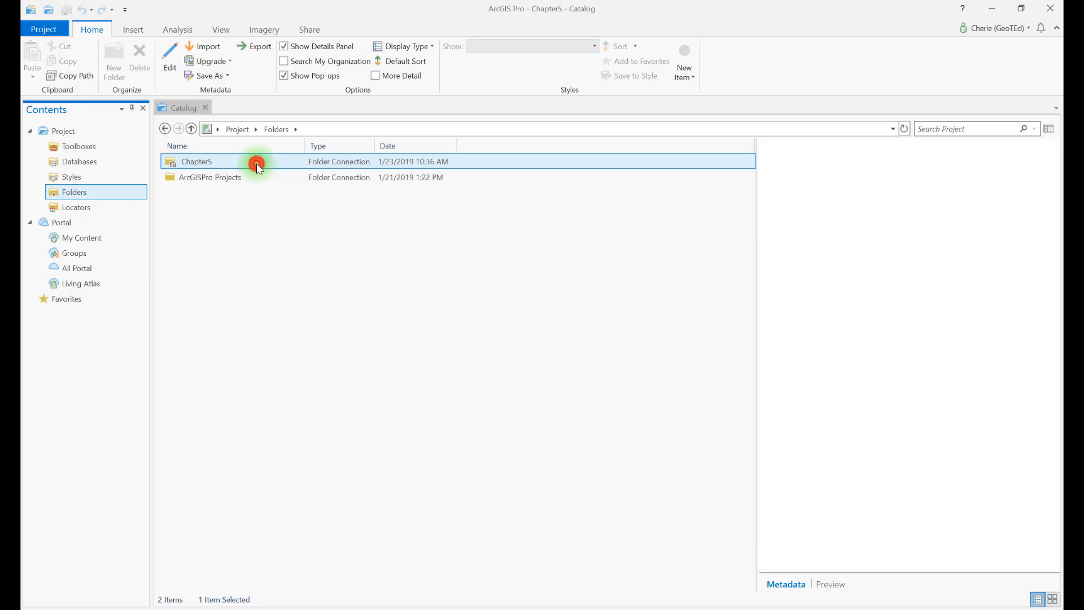
# Open the Chapter5 folder connection to list Chapter5.gdb and Chapter5.tbx.
pyautogui.doubleClick(196, 162)
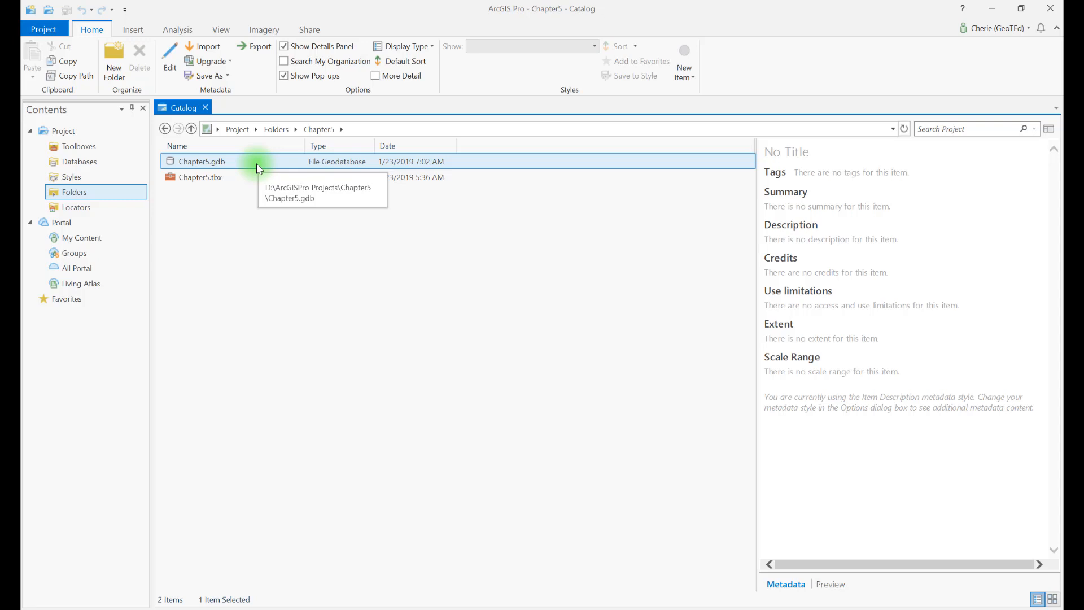
pyautogui.moveTo(256, 179)
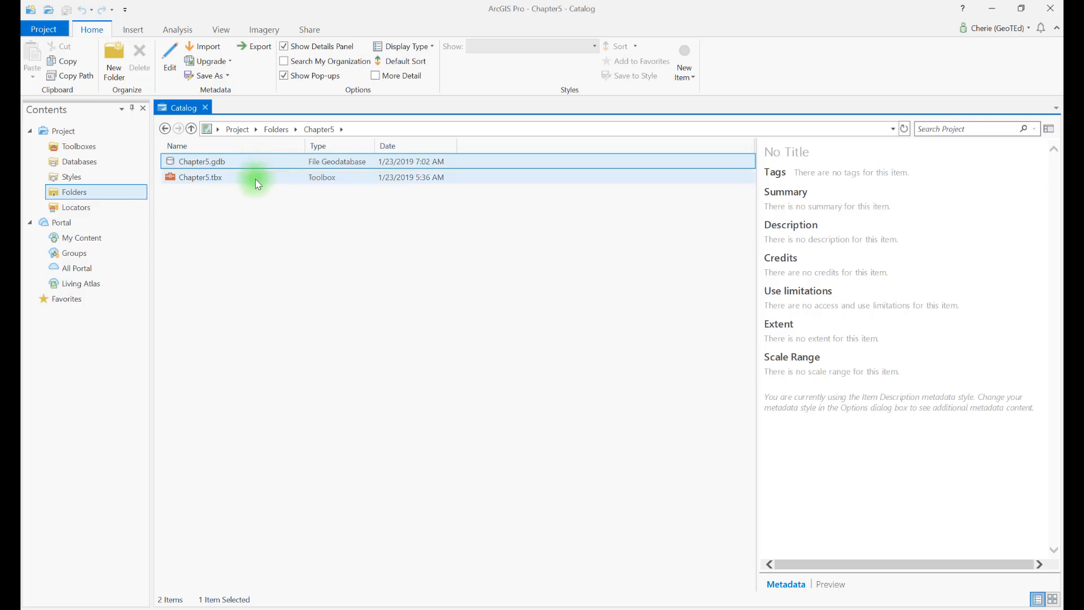
pyautogui.moveTo(256, 182)
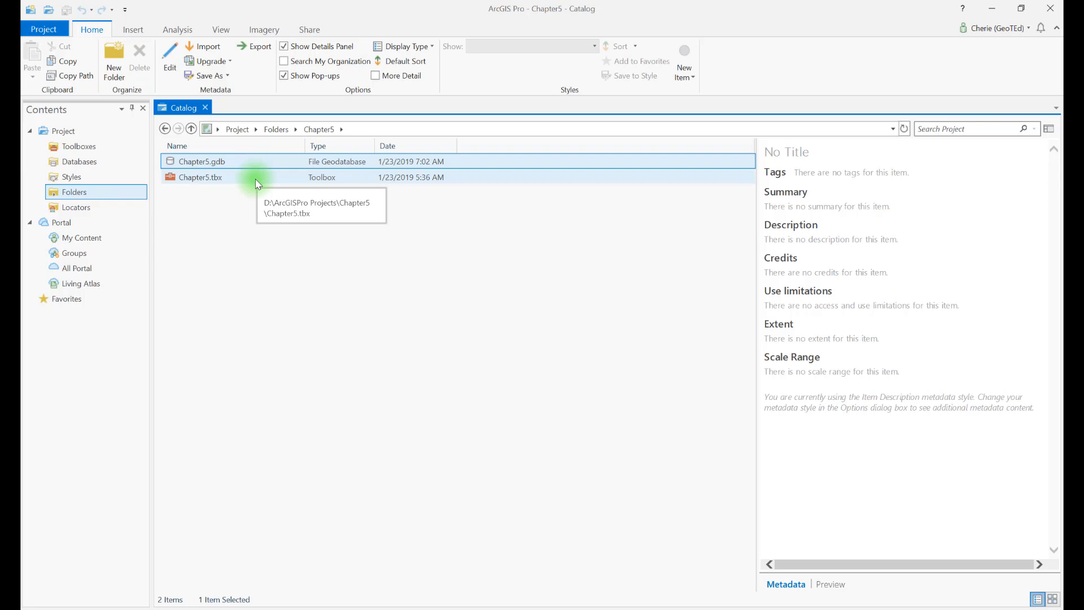
pyautogui.moveTo(257, 175)
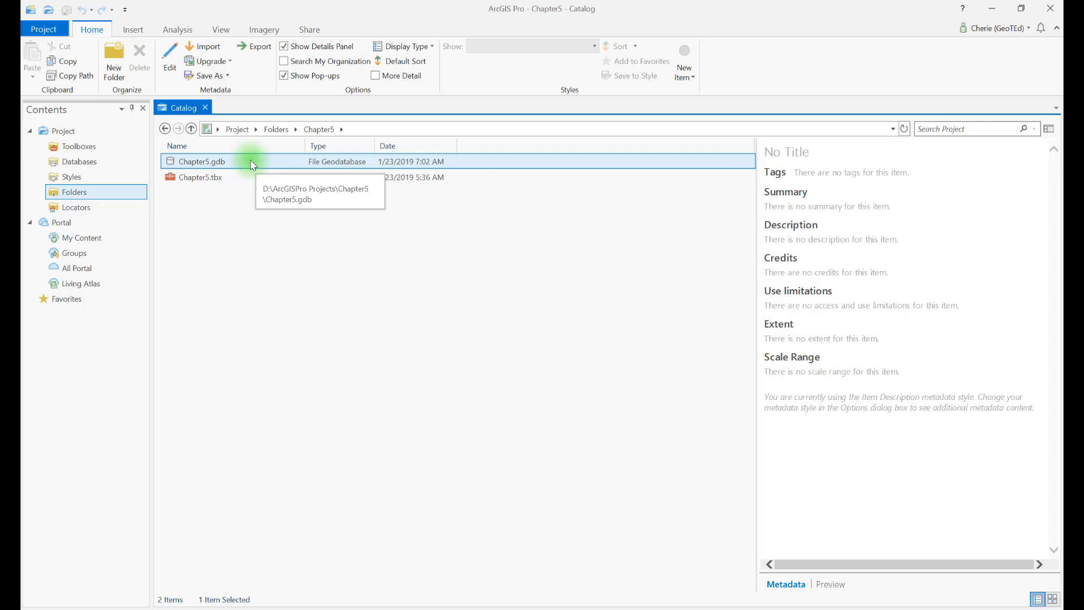
pyautogui.doubleClick(201, 161)
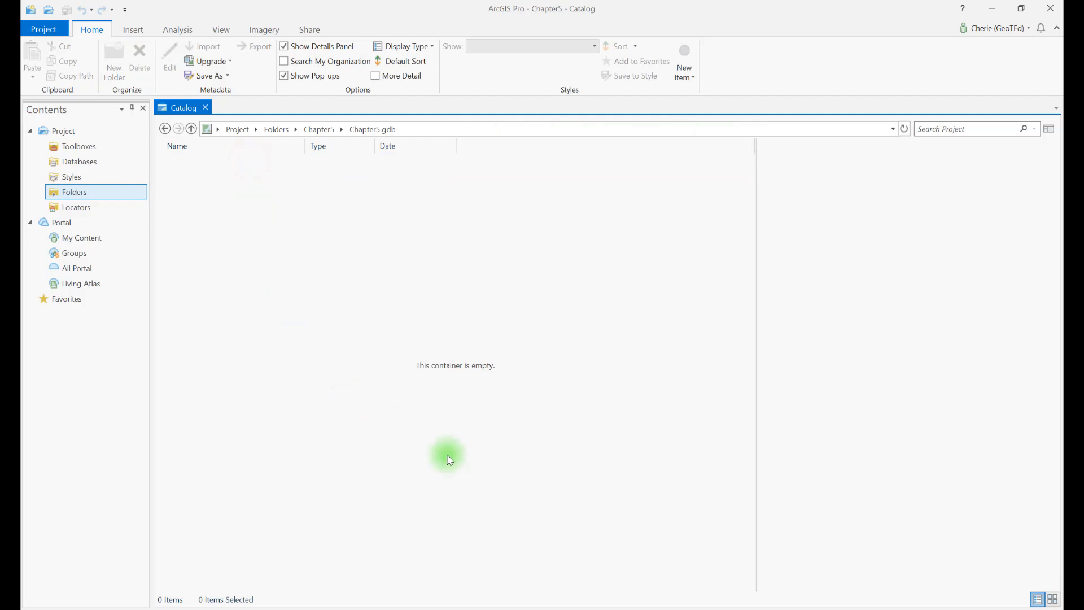
pyautogui.moveTo(380, 339)
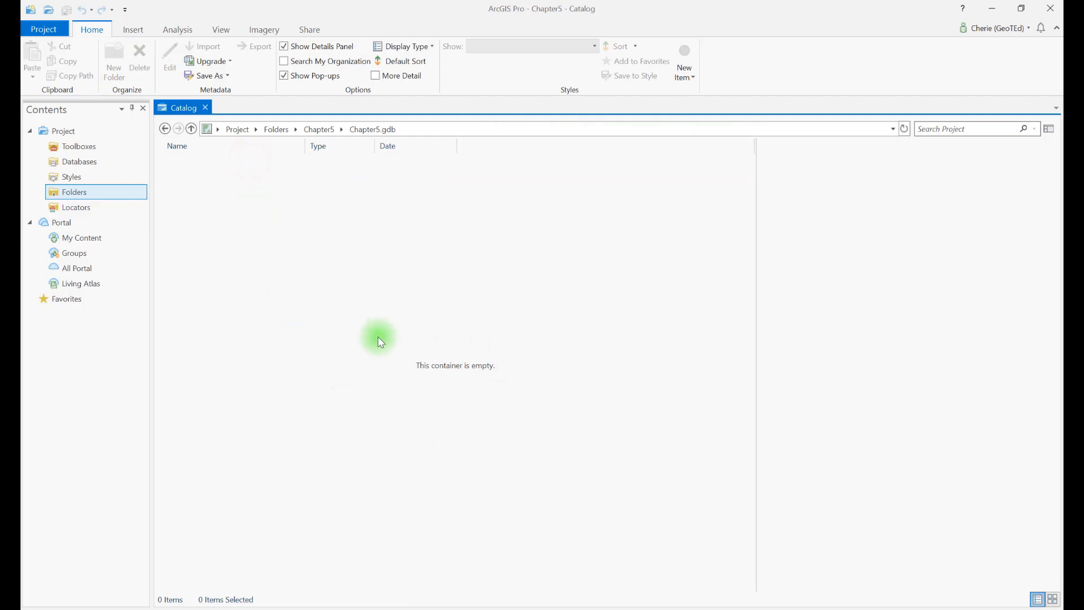
pyautogui.moveTo(198, 172)
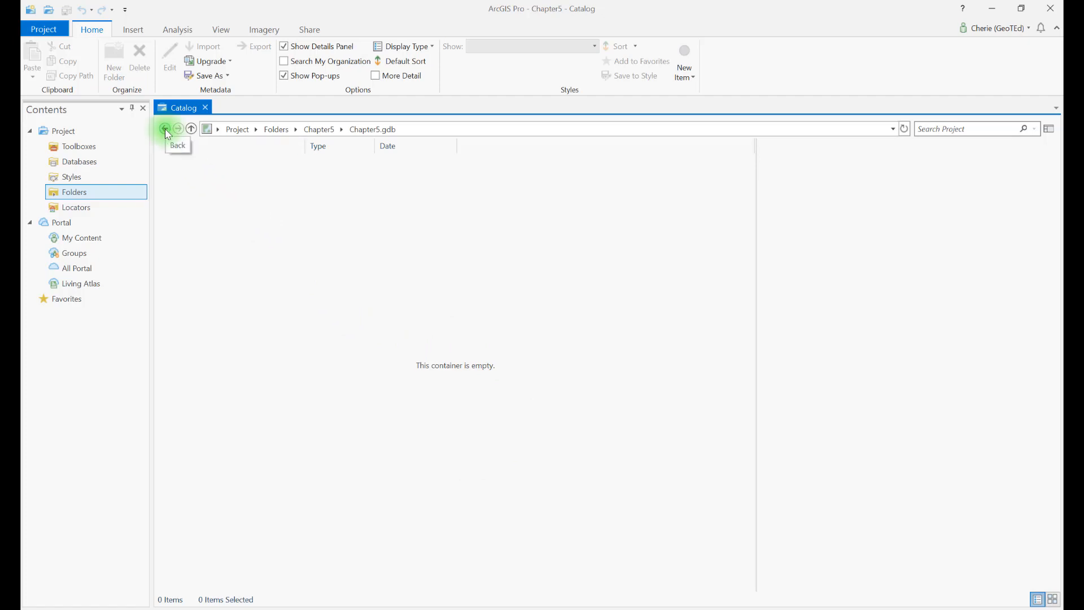
pyautogui.click(165, 129)
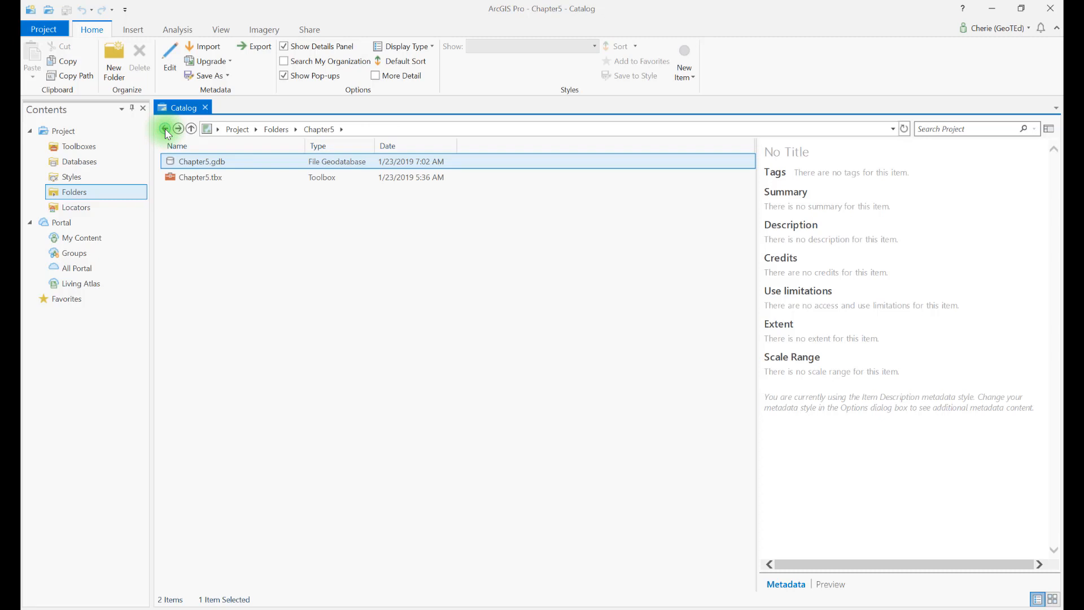
pyautogui.moveTo(242, 166)
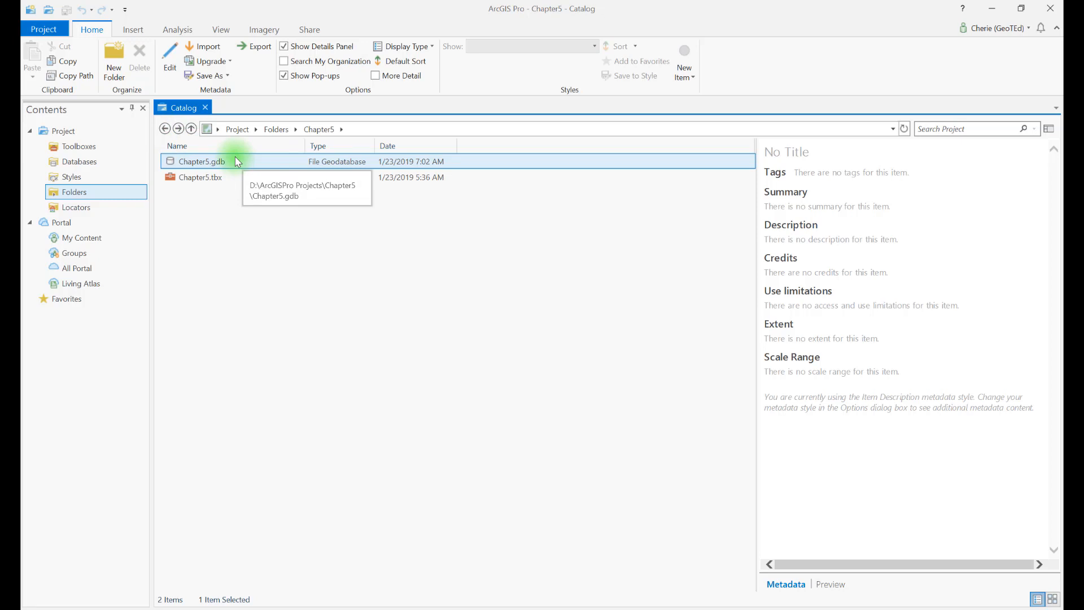
pyautogui.moveTo(237, 162)
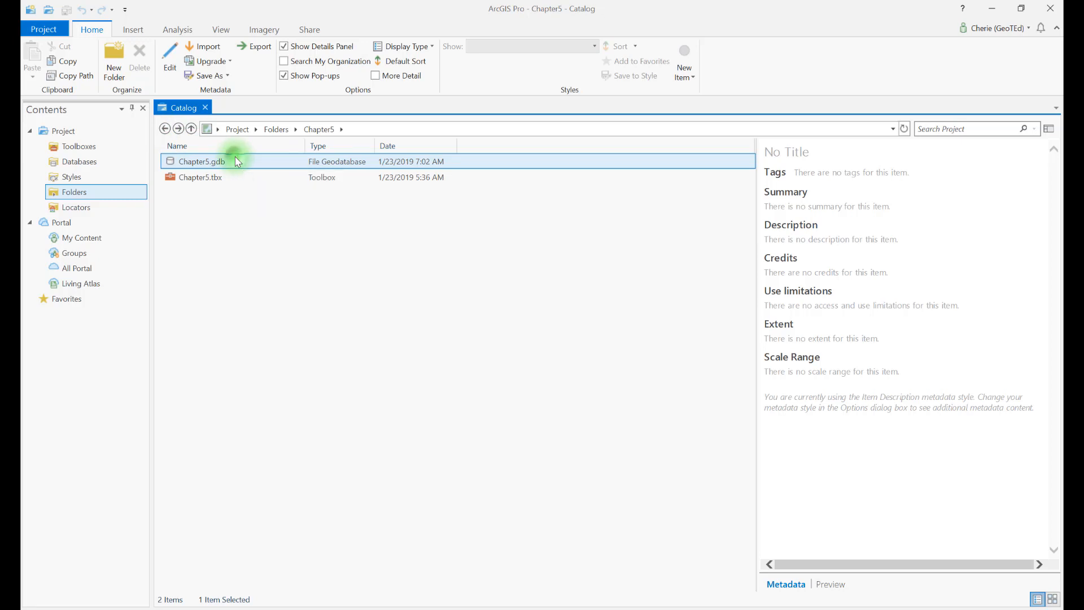
# Start importing multiple feature classes into Chapter5.gdb from its context menu.
pyautogui.rightClick(201, 161)
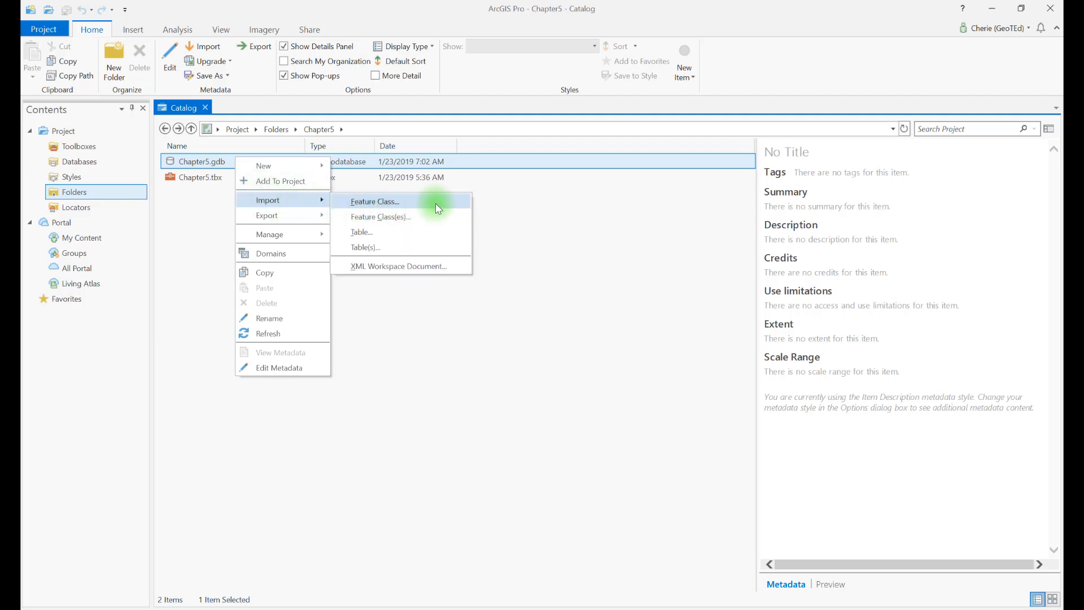
pyautogui.moveTo(437, 221)
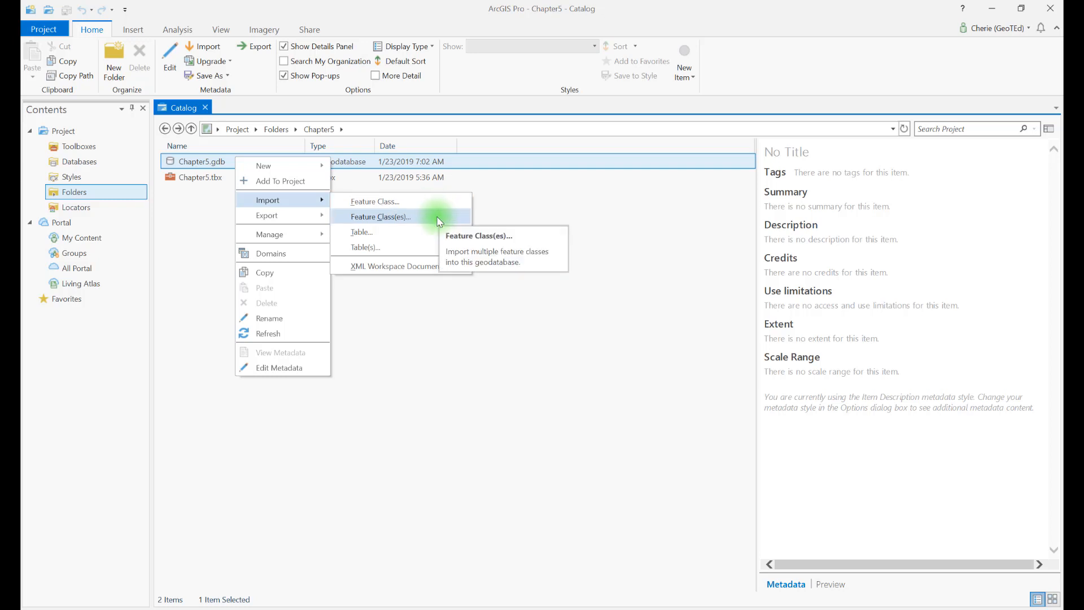
pyautogui.click(380, 216)
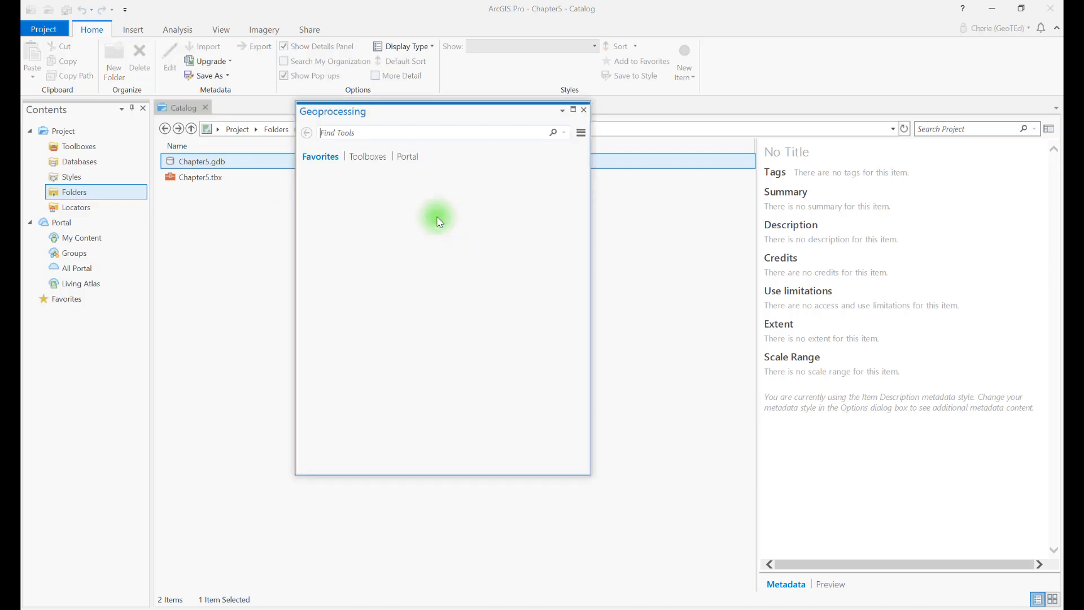
# Browse for Input Features in the Feature Class To Geodatabase tool.
pyautogui.click(437, 222)
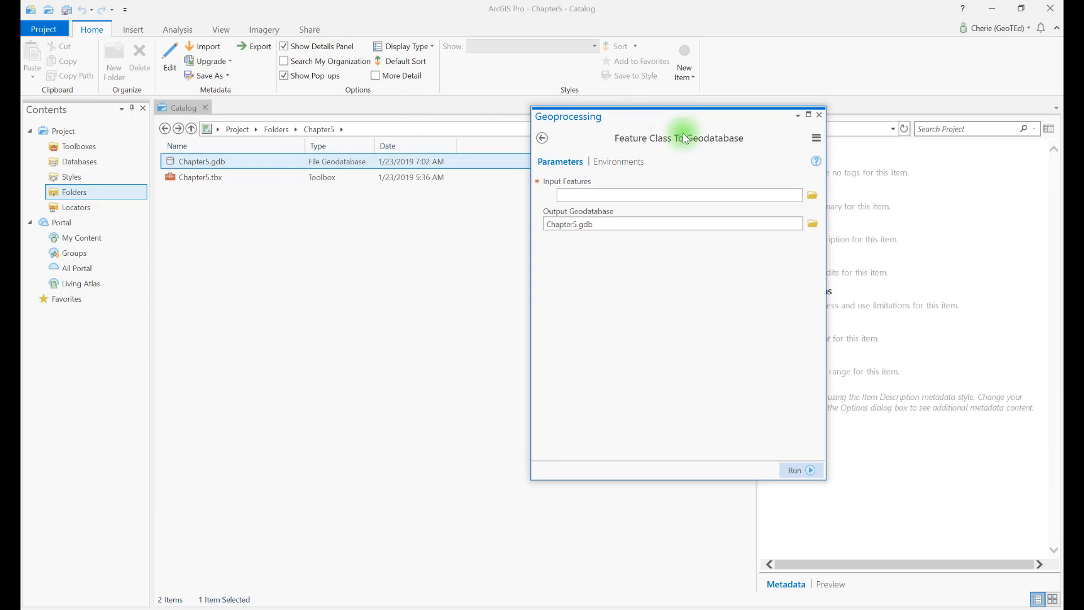
pyautogui.moveTo(812, 196)
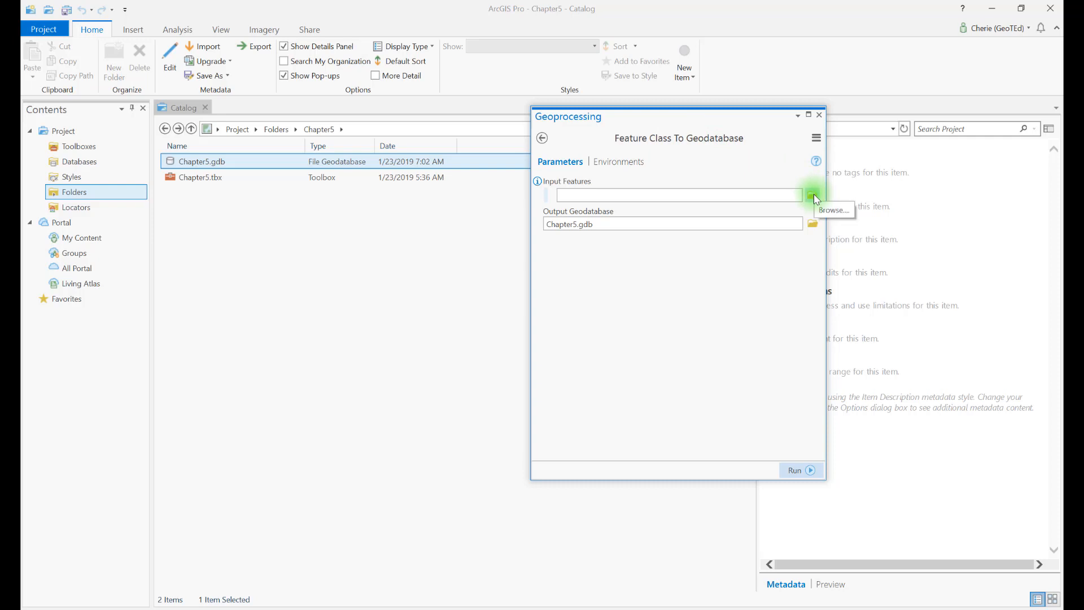
pyautogui.click(812, 194)
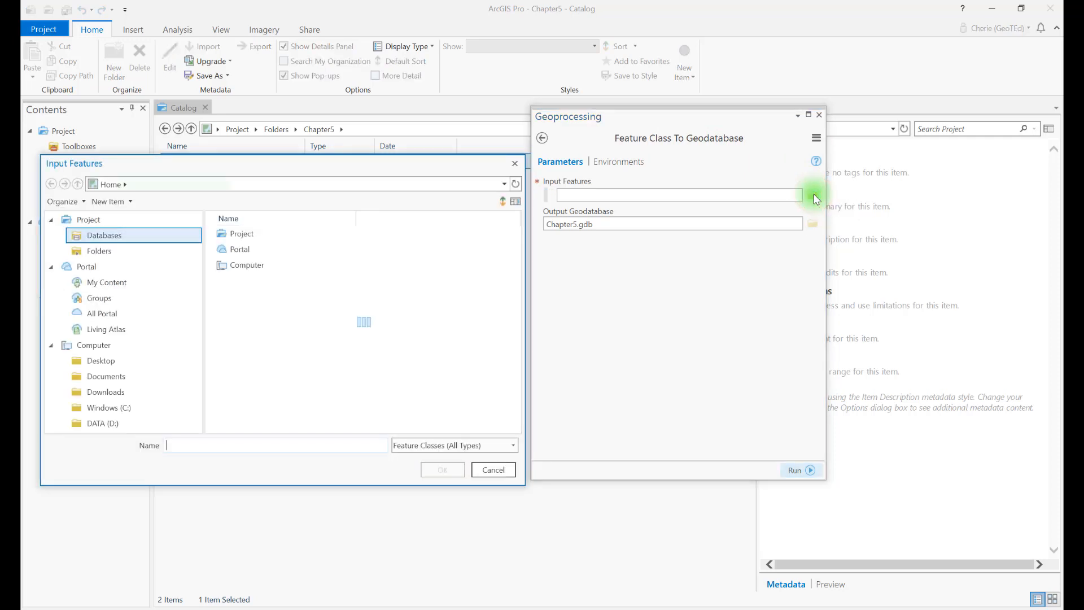
# Add Mid_Atlantic_Cities from the Mid-Atlantic data folder as the first input.
pyautogui.click(99, 251)
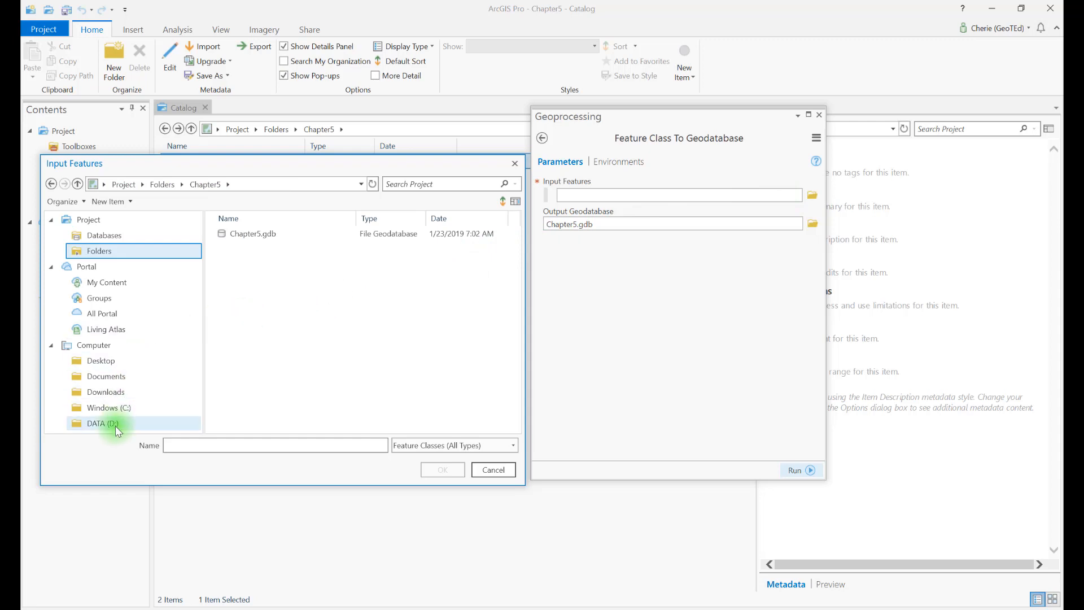
pyautogui.click(103, 424)
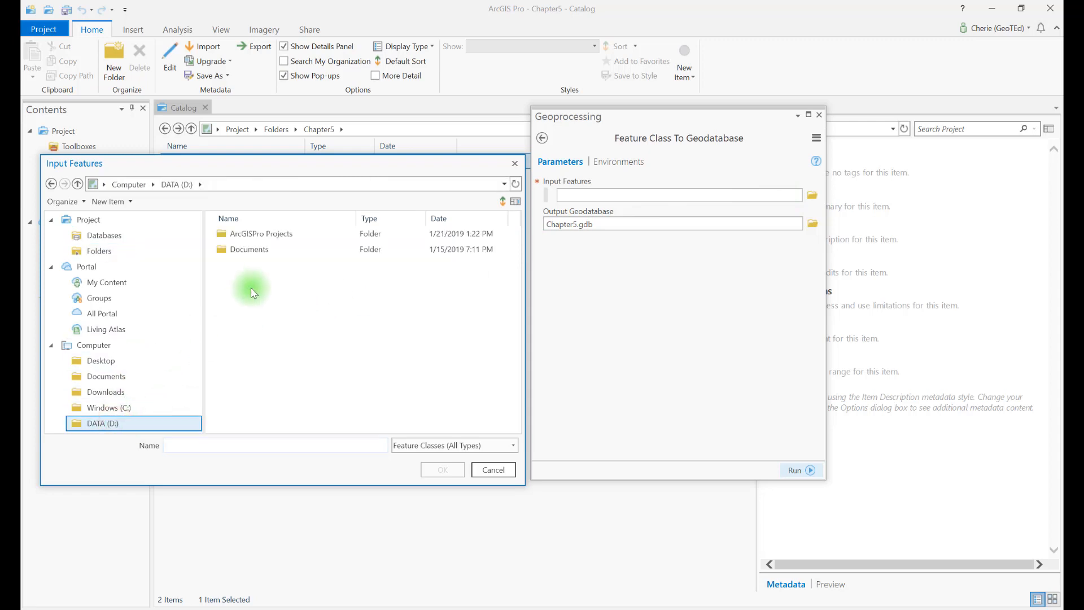
pyautogui.doubleClick(261, 233)
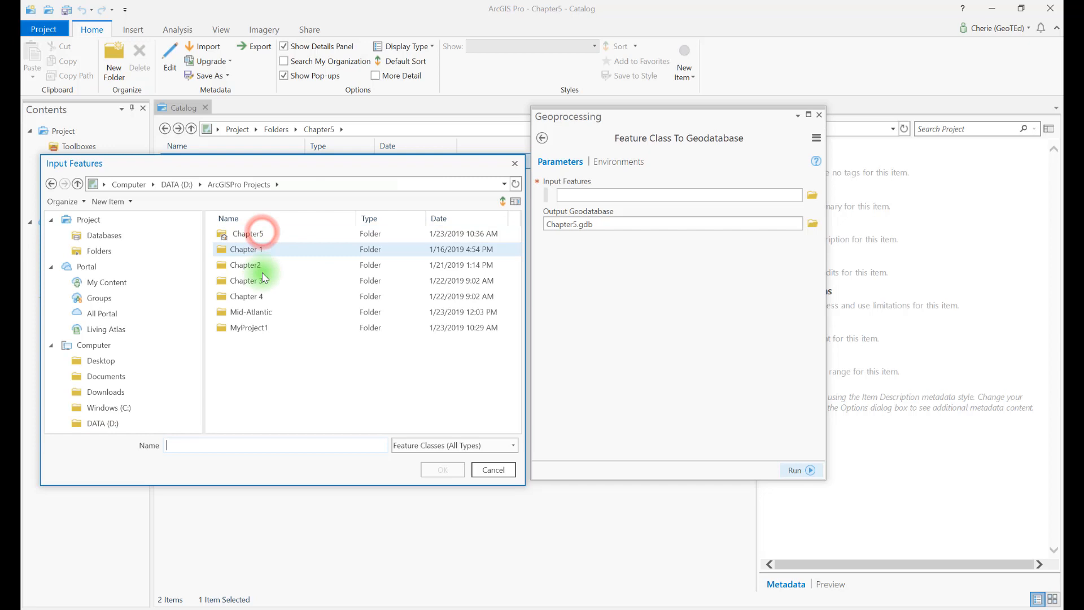
pyautogui.doubleClick(251, 312)
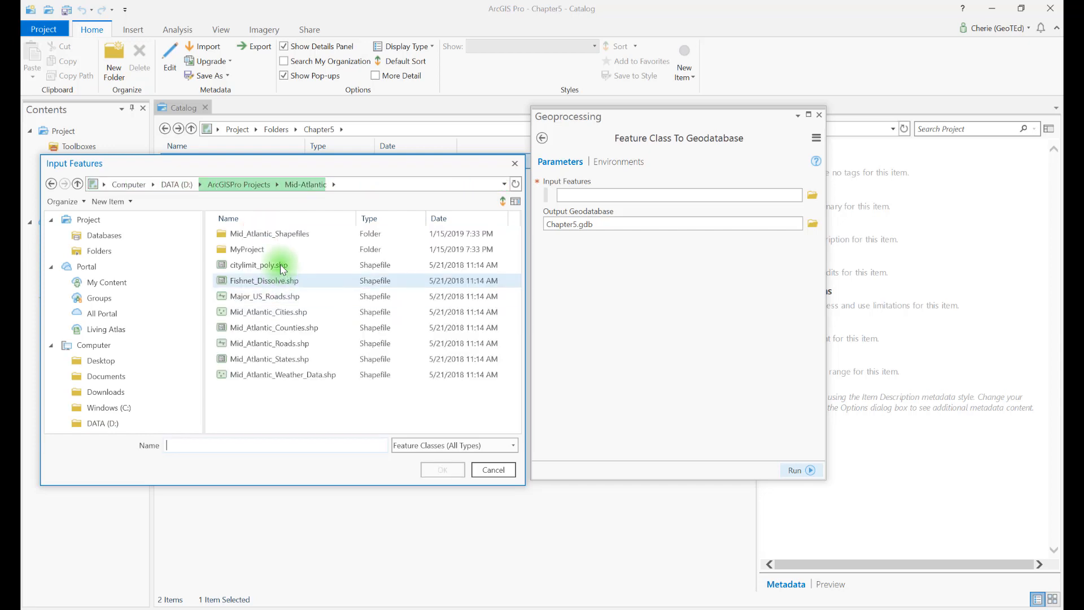
pyautogui.click(268, 311)
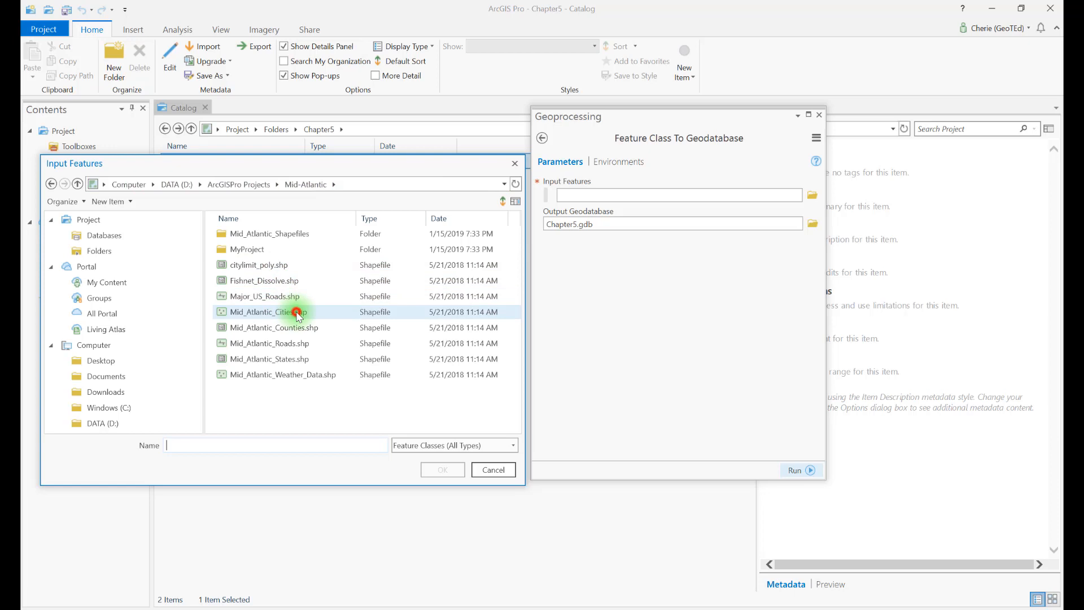
pyautogui.click(268, 312)
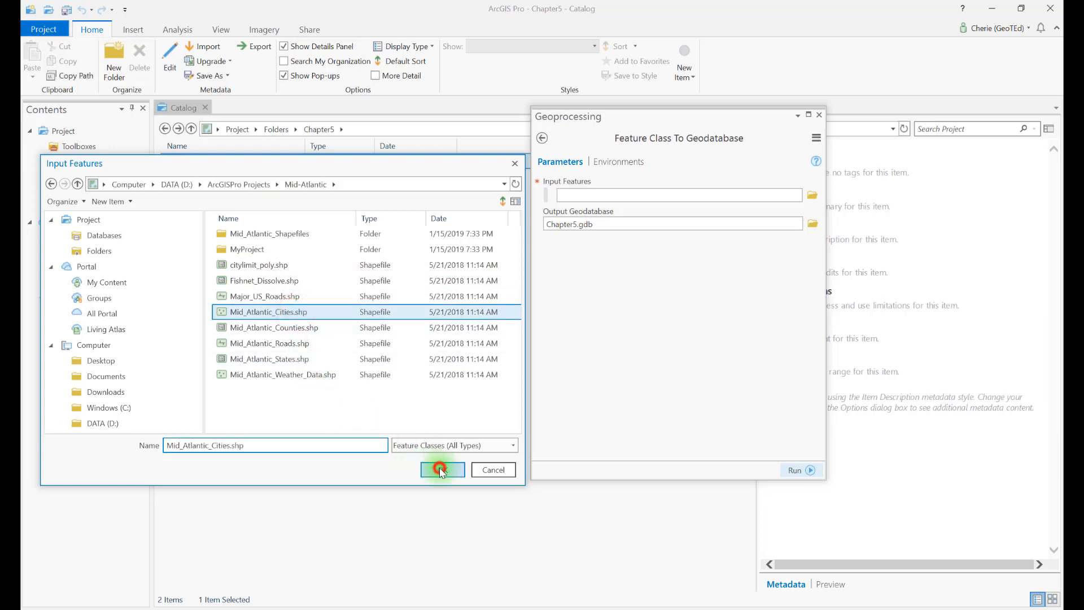
pyautogui.click(442, 469)
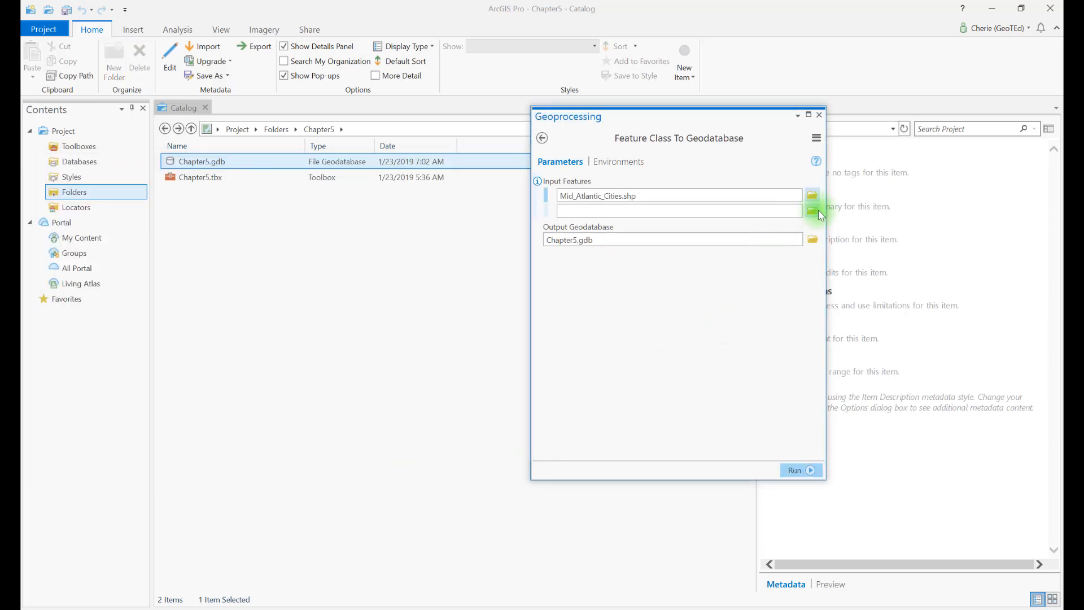
# Add the Counties, Roads, States and Weather_Data shapefiles as further inputs.
pyautogui.click(811, 210)
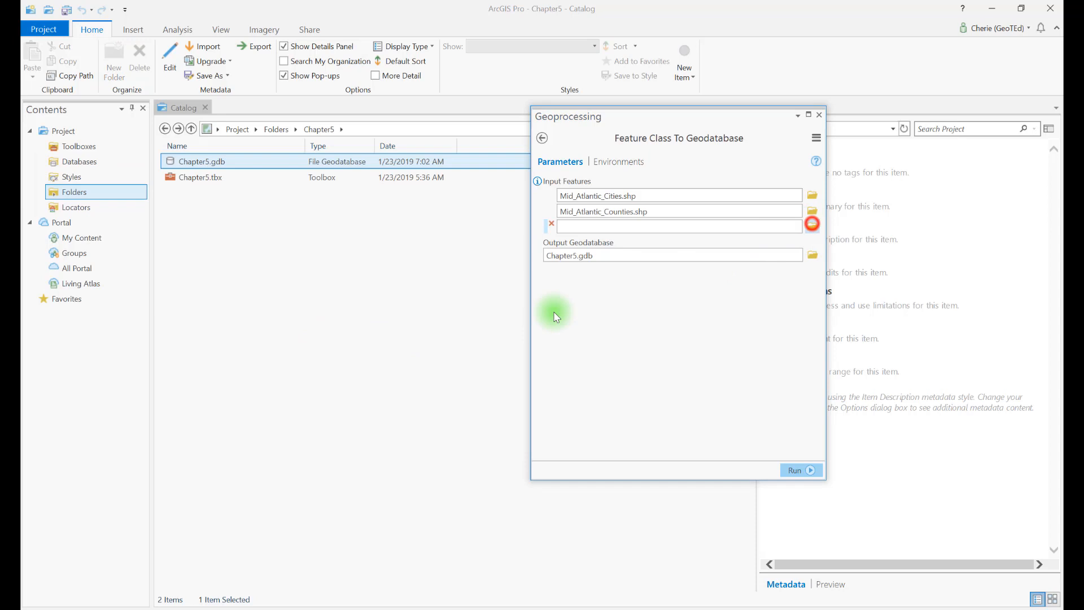
pyautogui.click(812, 226)
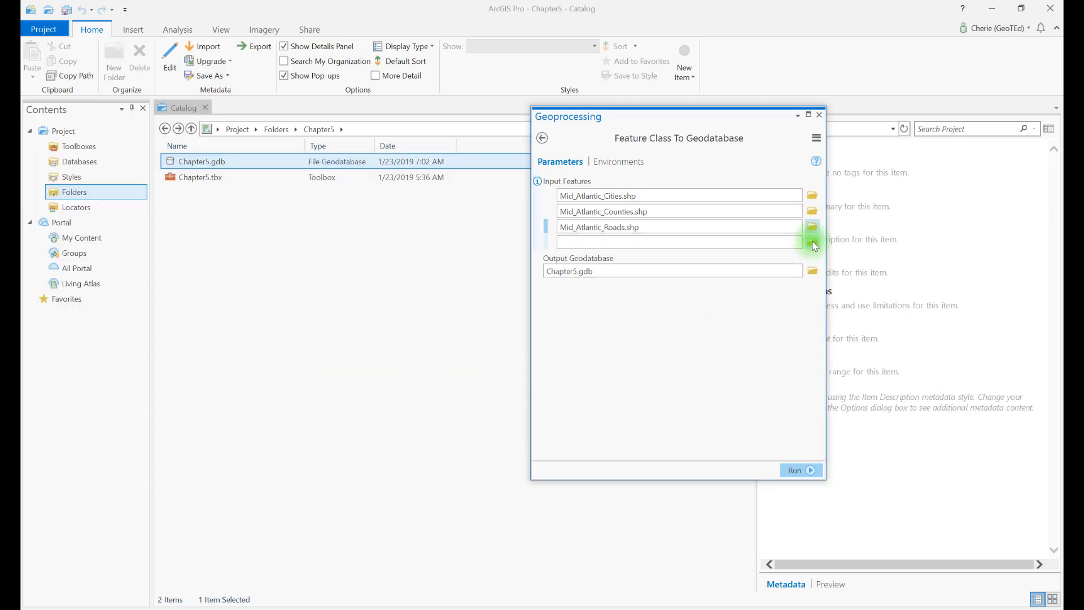
pyautogui.click(812, 242)
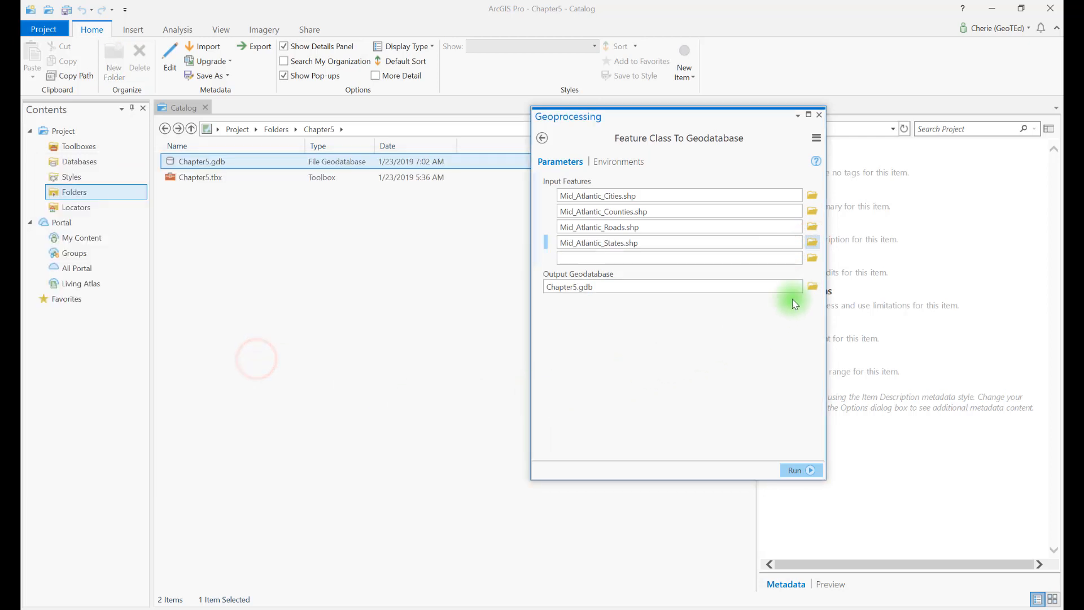
pyautogui.click(812, 257)
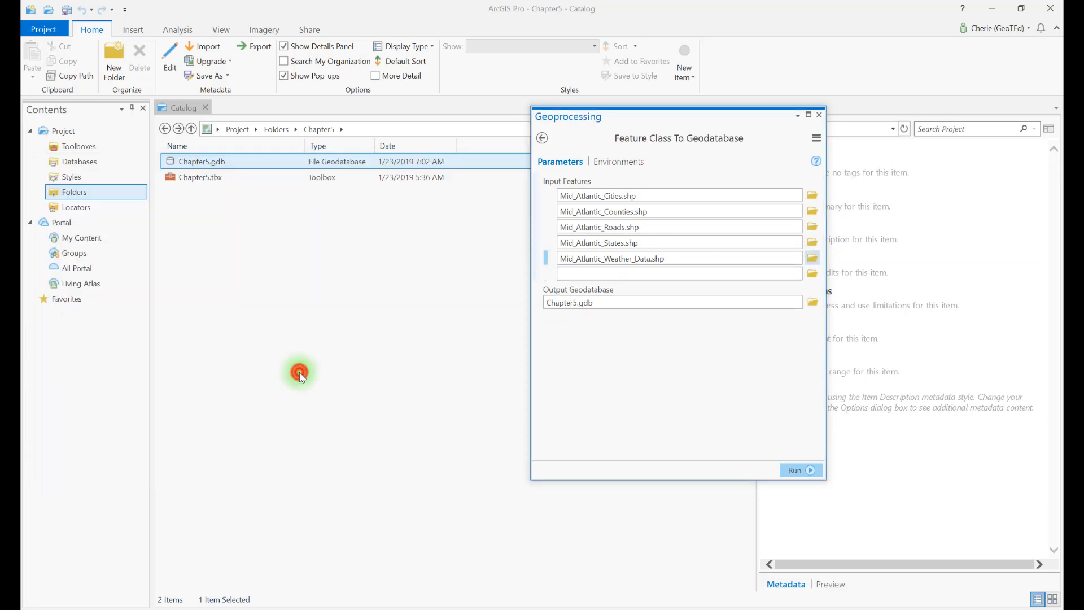
pyautogui.moveTo(706, 393)
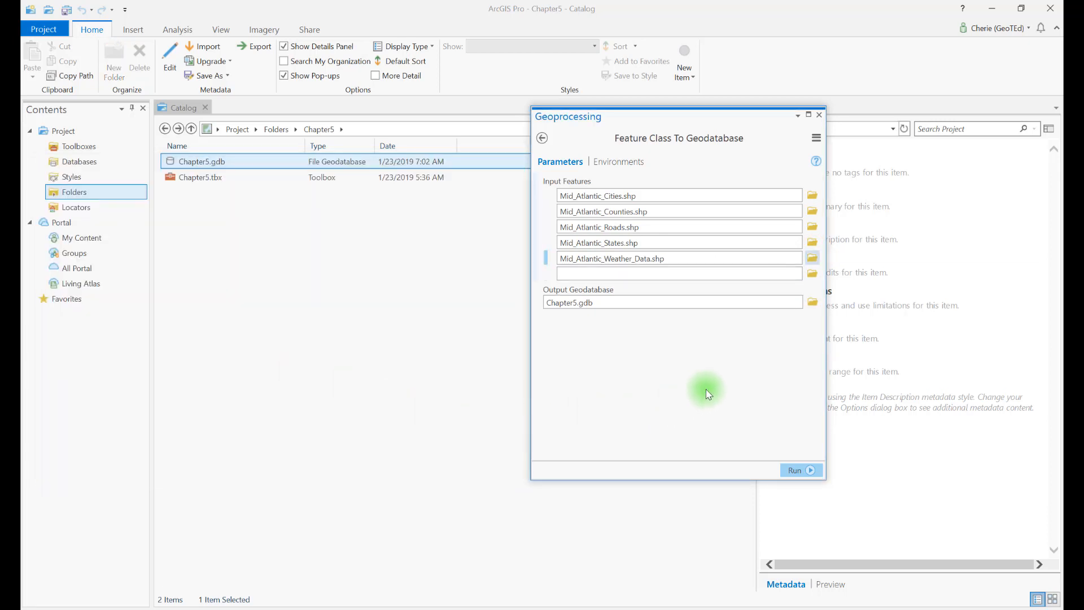
pyautogui.moveTo(717, 434)
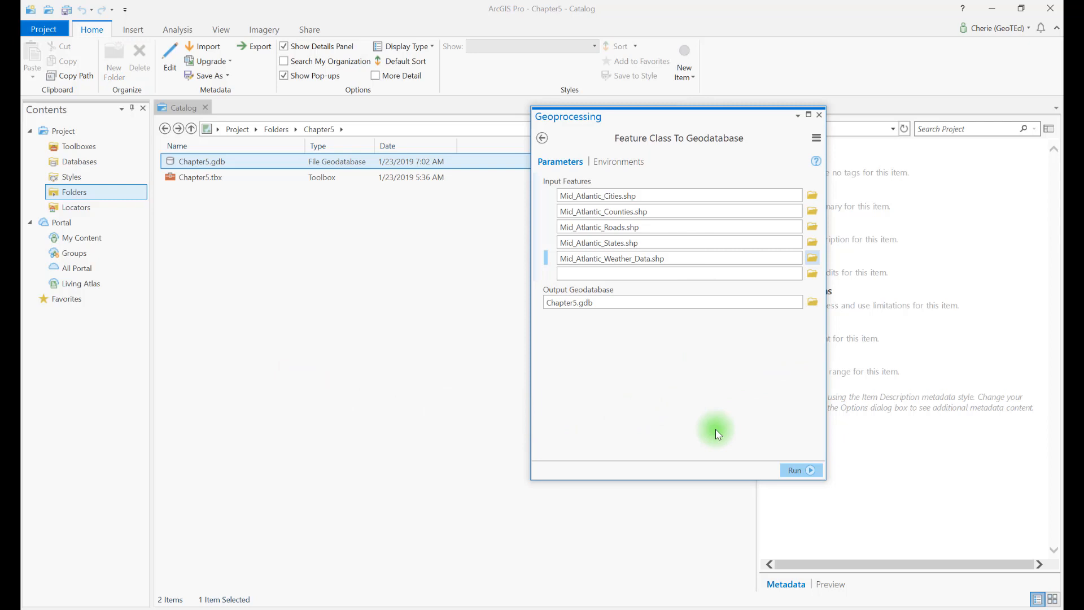
pyautogui.moveTo(719, 358)
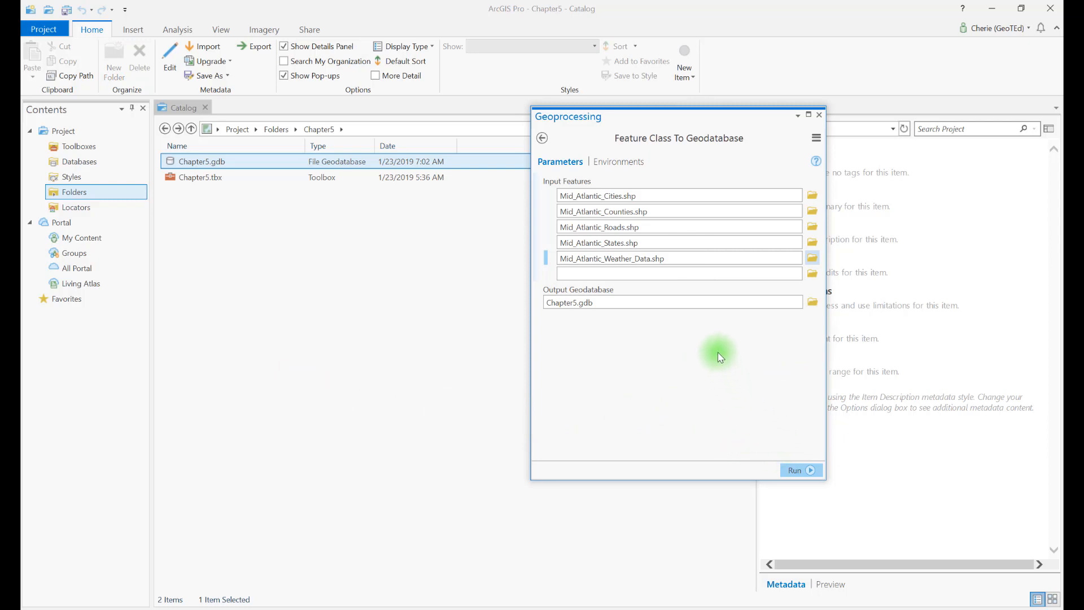
pyautogui.moveTo(717, 353)
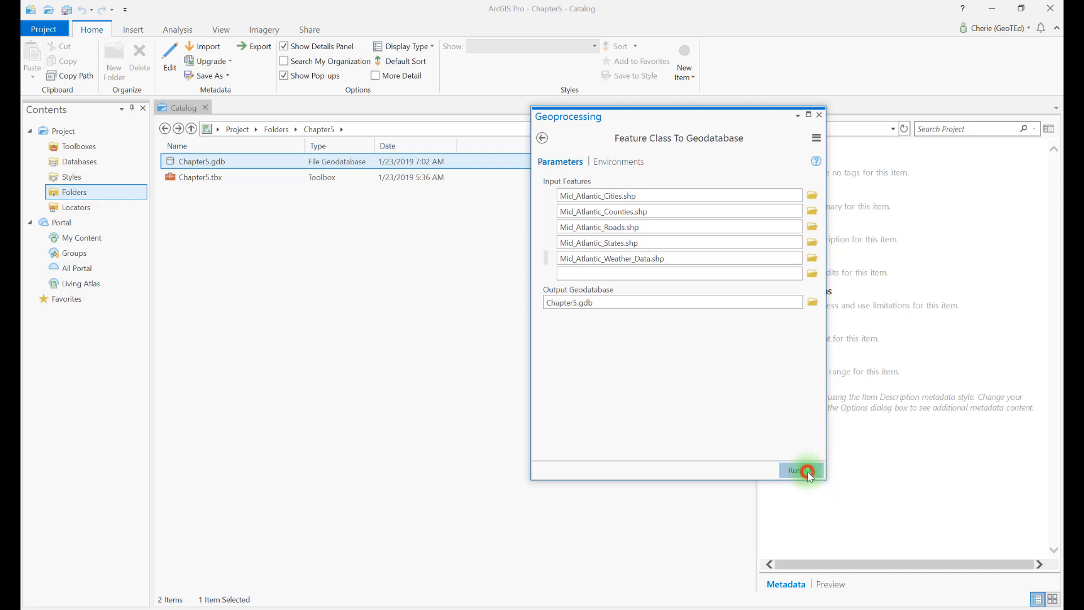
# Run the five-shapefile conversion into Chapter5.gdb and close the finished tool.
pyautogui.click(801, 470)
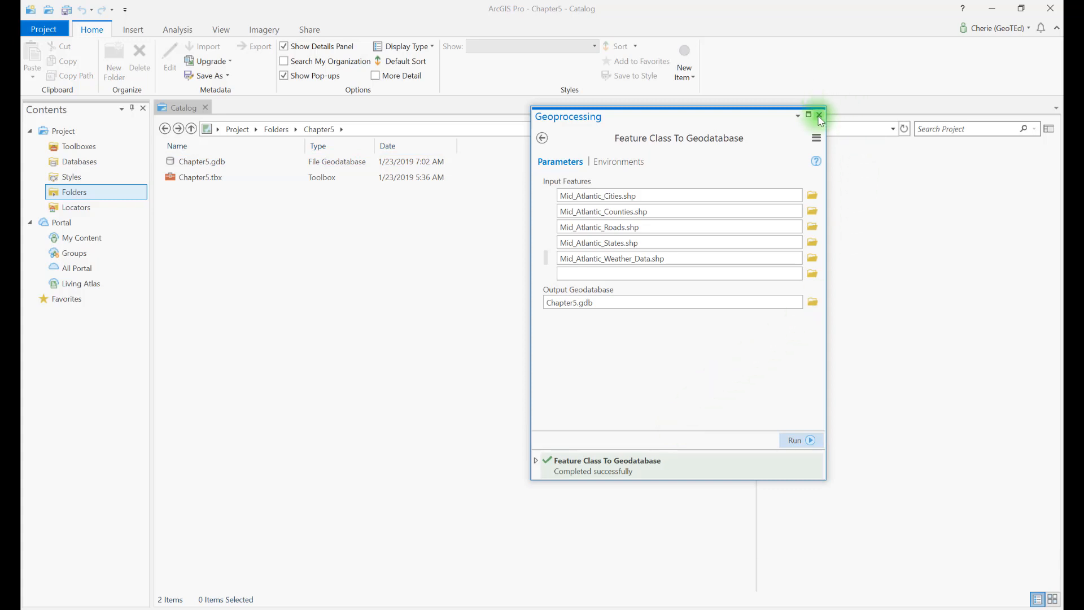
pyautogui.click(818, 116)
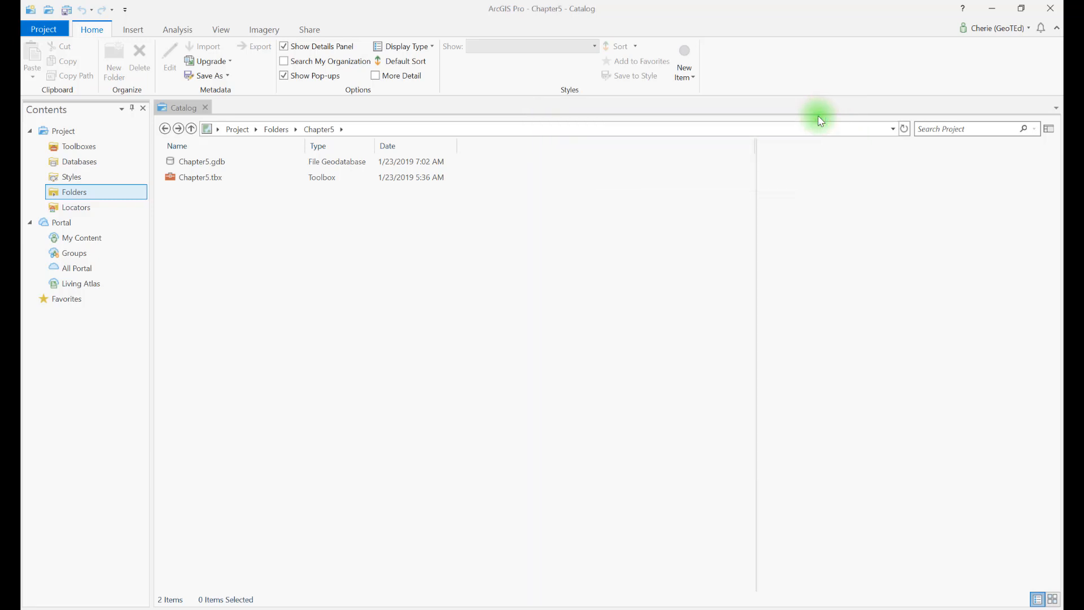
pyautogui.moveTo(238, 165)
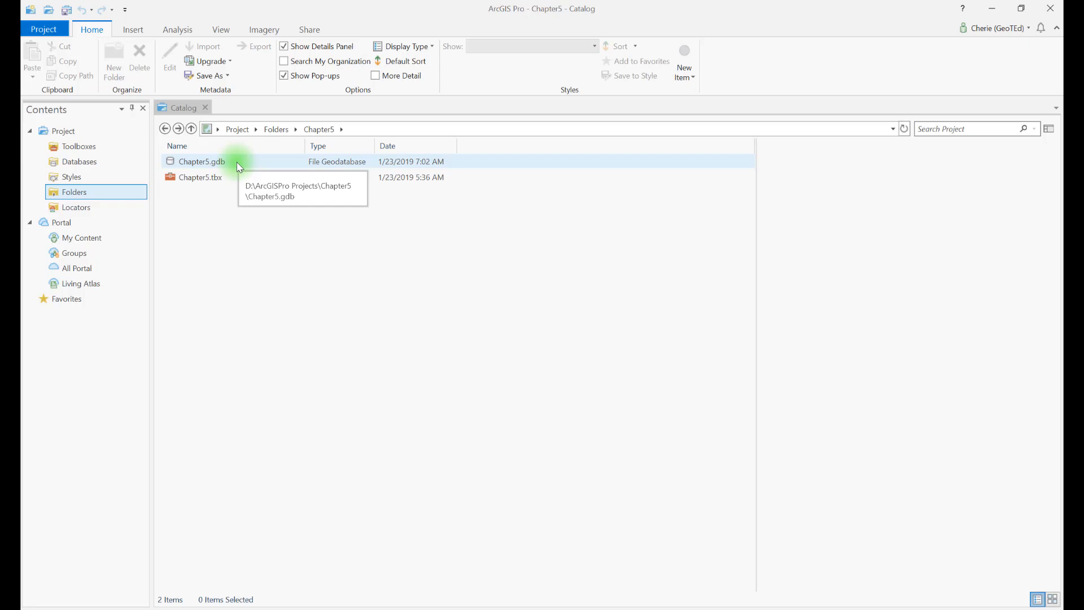
# Refresh Chapter5.gdb to list the five feature classes and show Mid_Atlantic_Cities metadata.
pyautogui.doubleClick(201, 161)
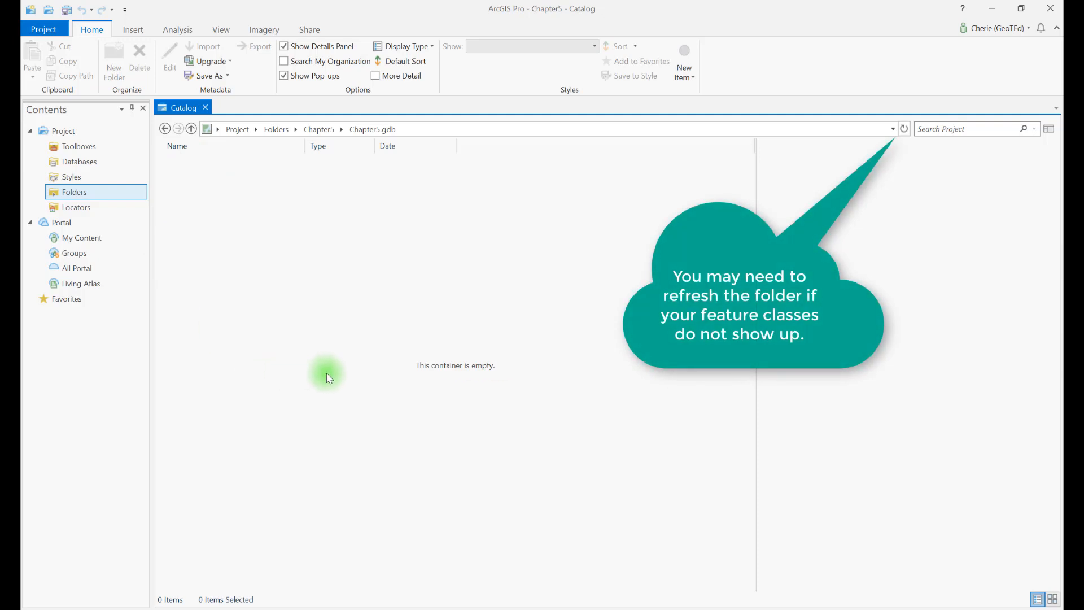
pyautogui.moveTo(346, 243)
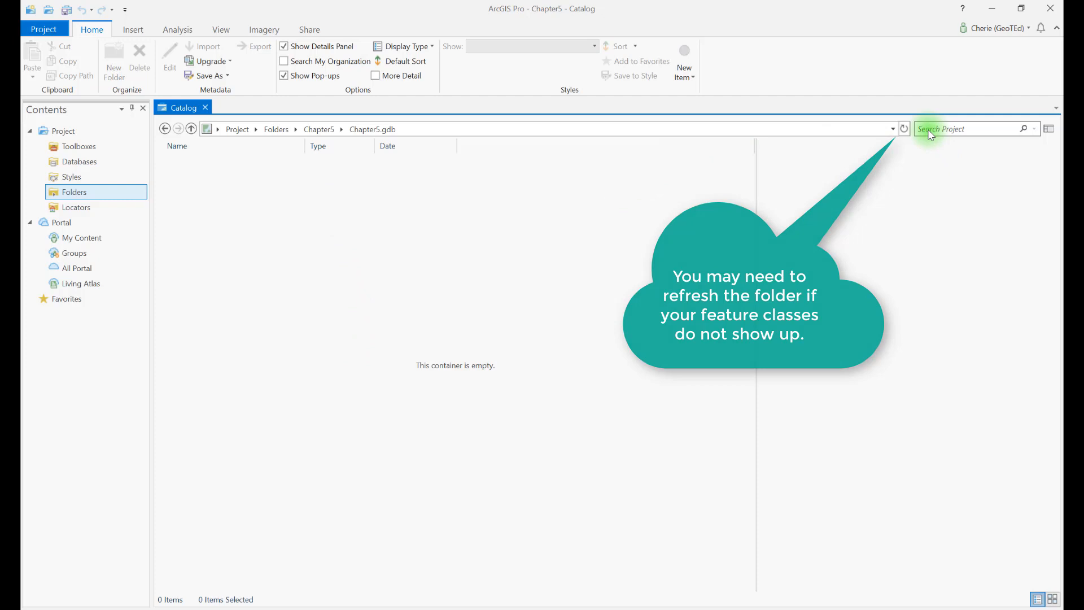
pyautogui.click(903, 129)
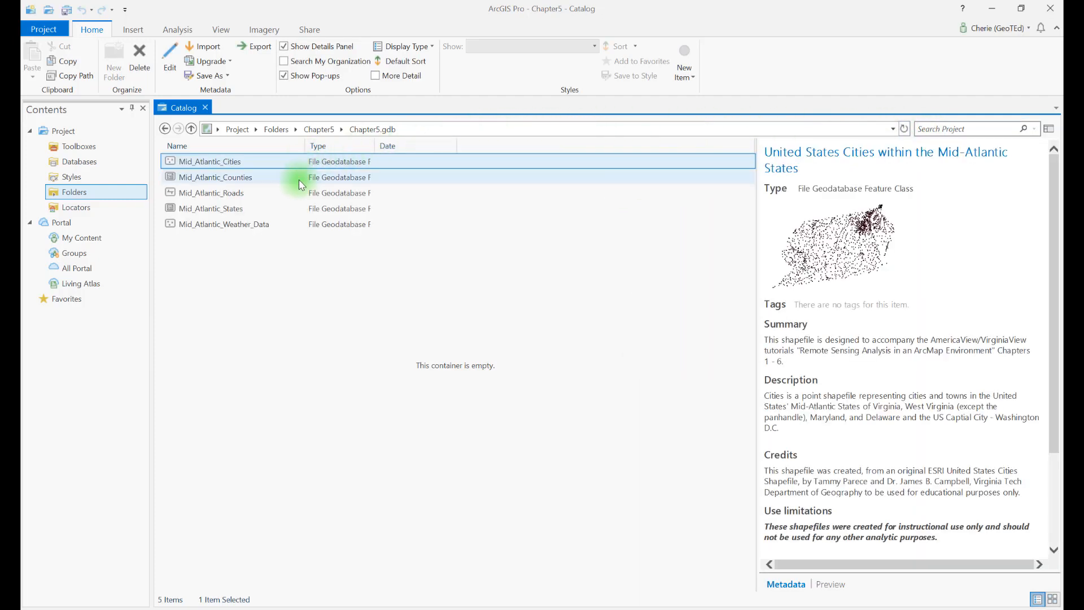
pyautogui.click(210, 162)
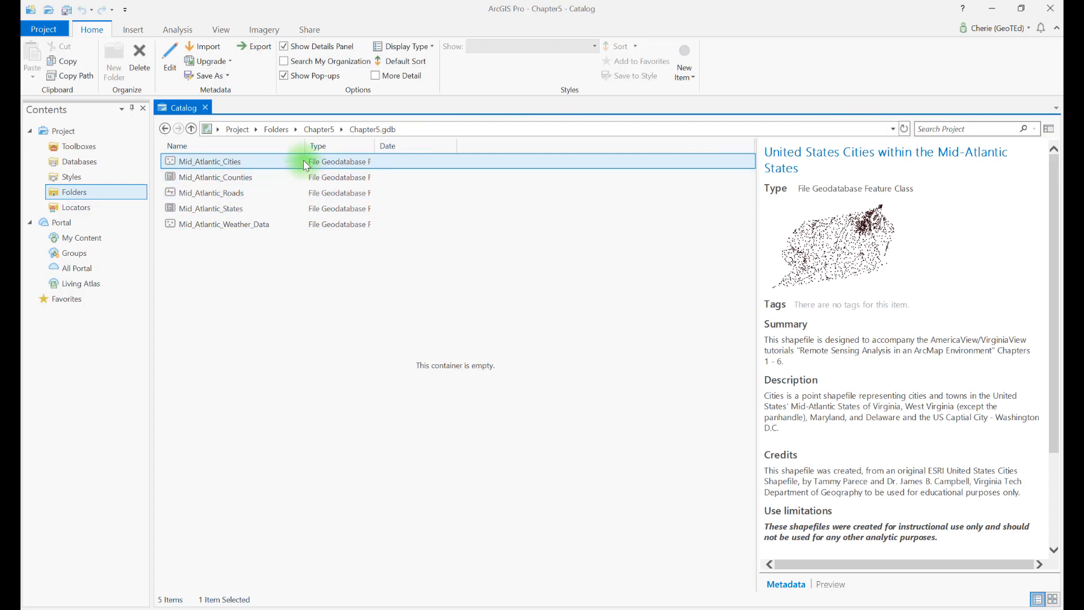
pyautogui.moveTo(283, 165)
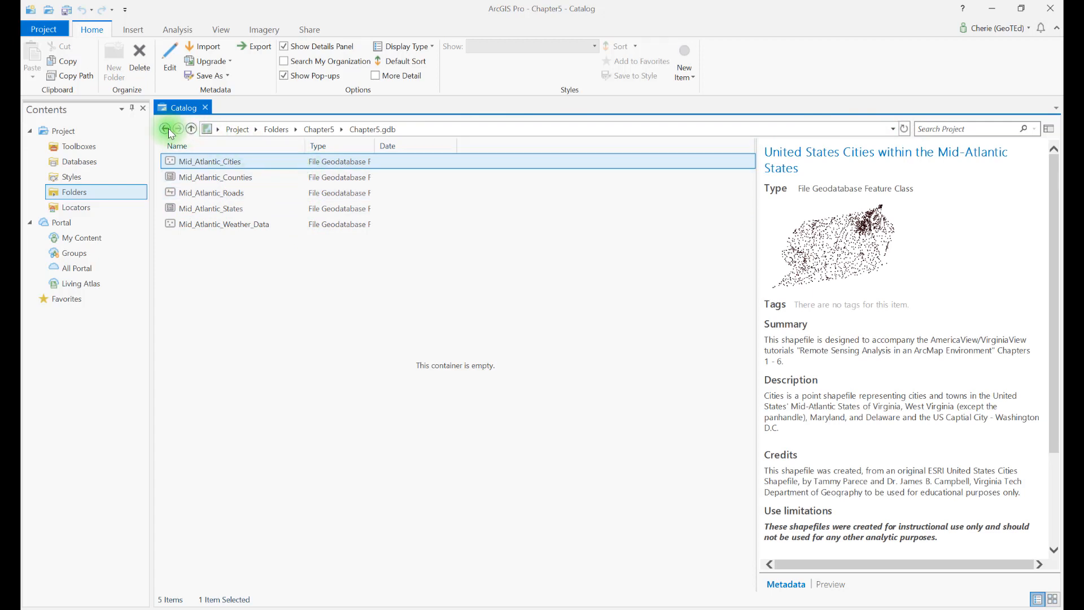
# Return to the Chapter5 folder and review Chapter5.gdb's New, Import and Export options.
pyautogui.click(166, 129)
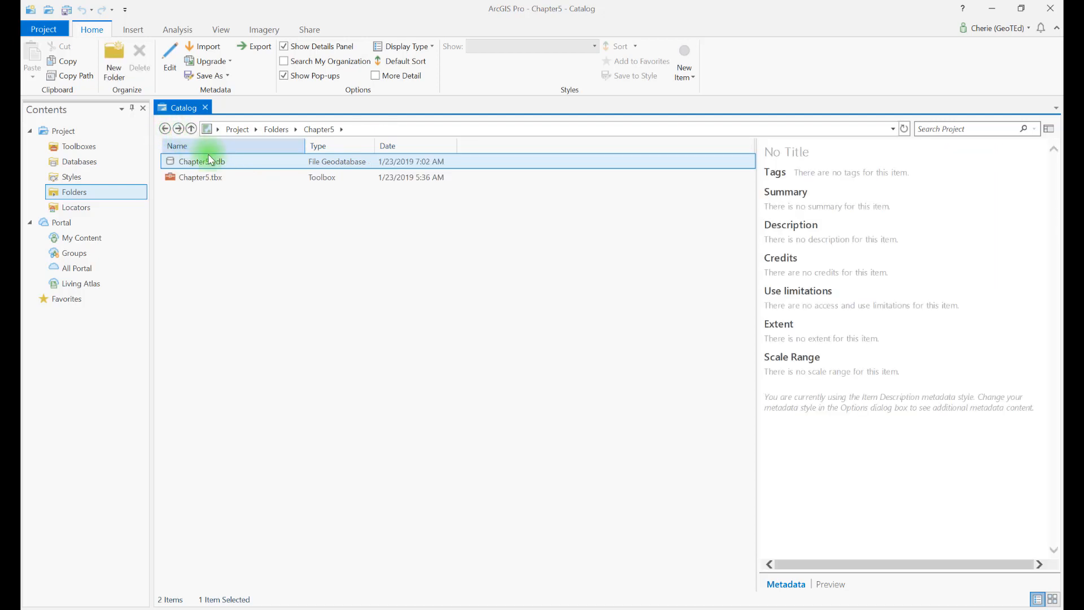
pyautogui.rightClick(201, 162)
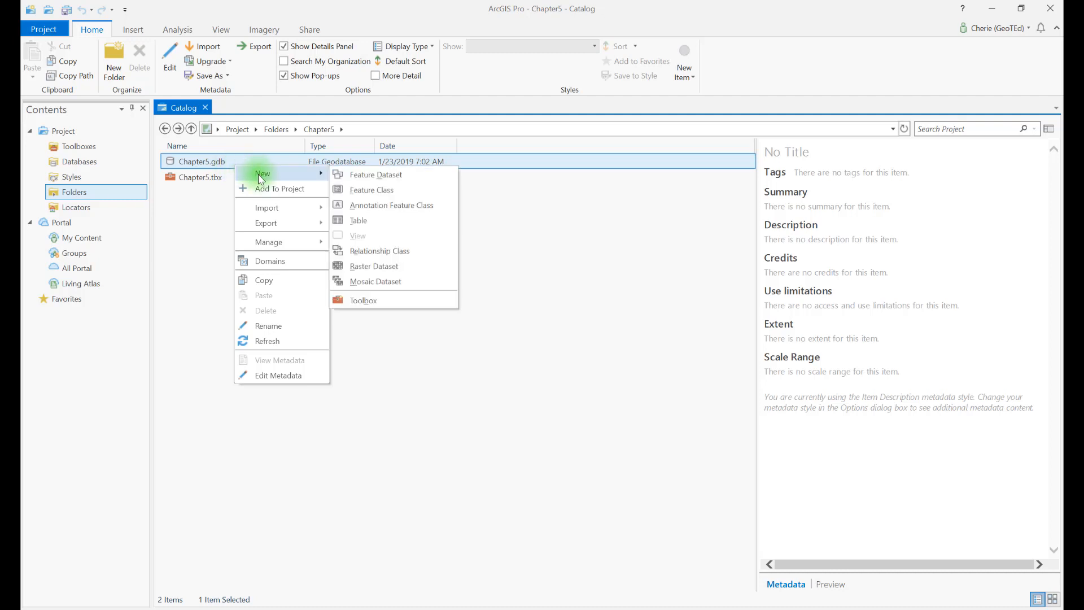
pyautogui.moveTo(267, 207)
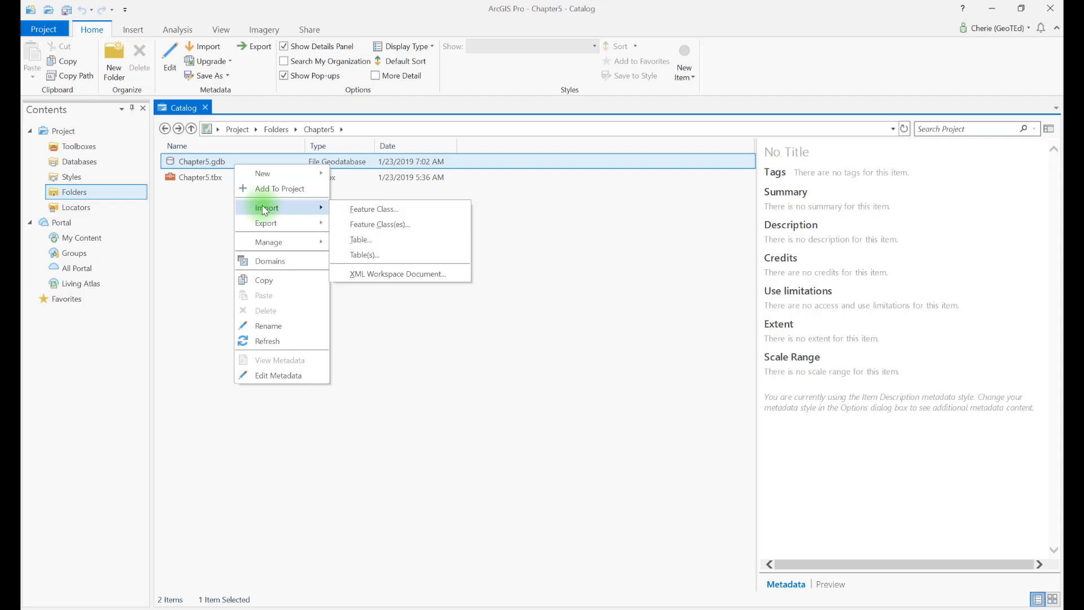
pyautogui.moveTo(266, 223)
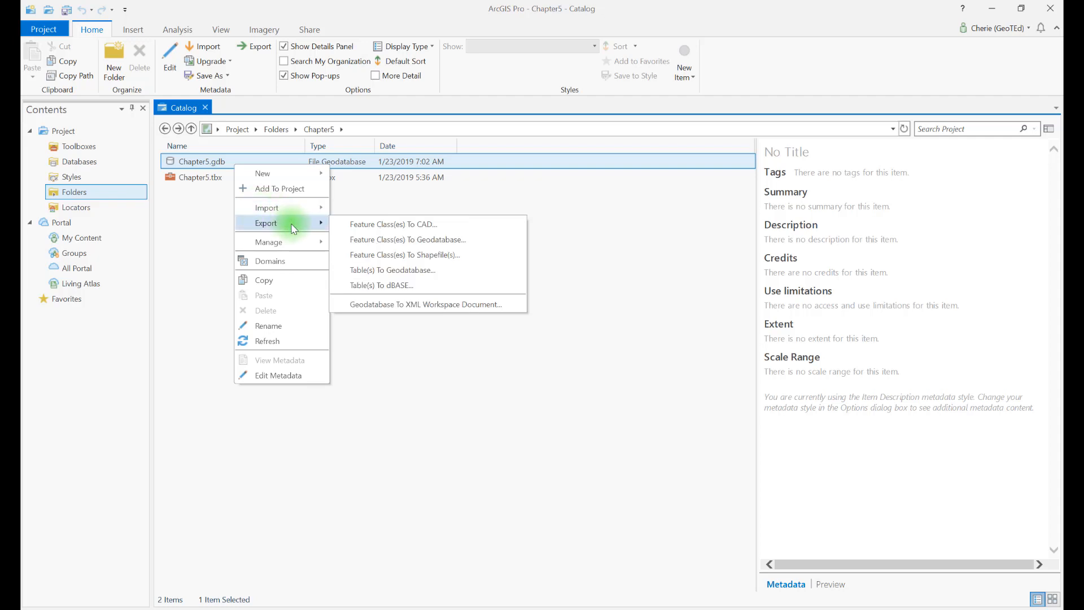
pyautogui.click(417, 202)
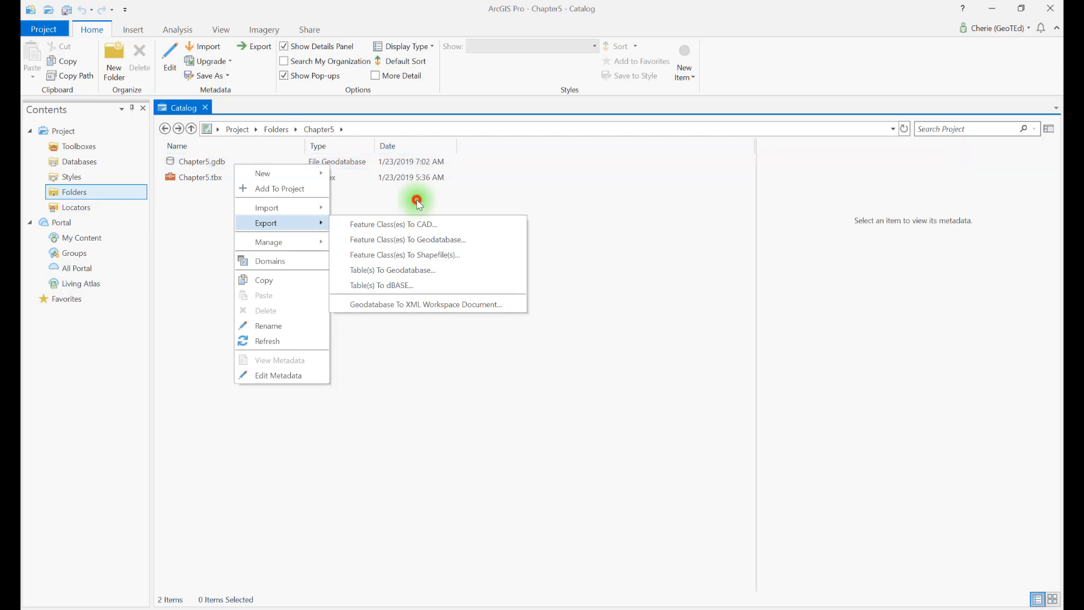